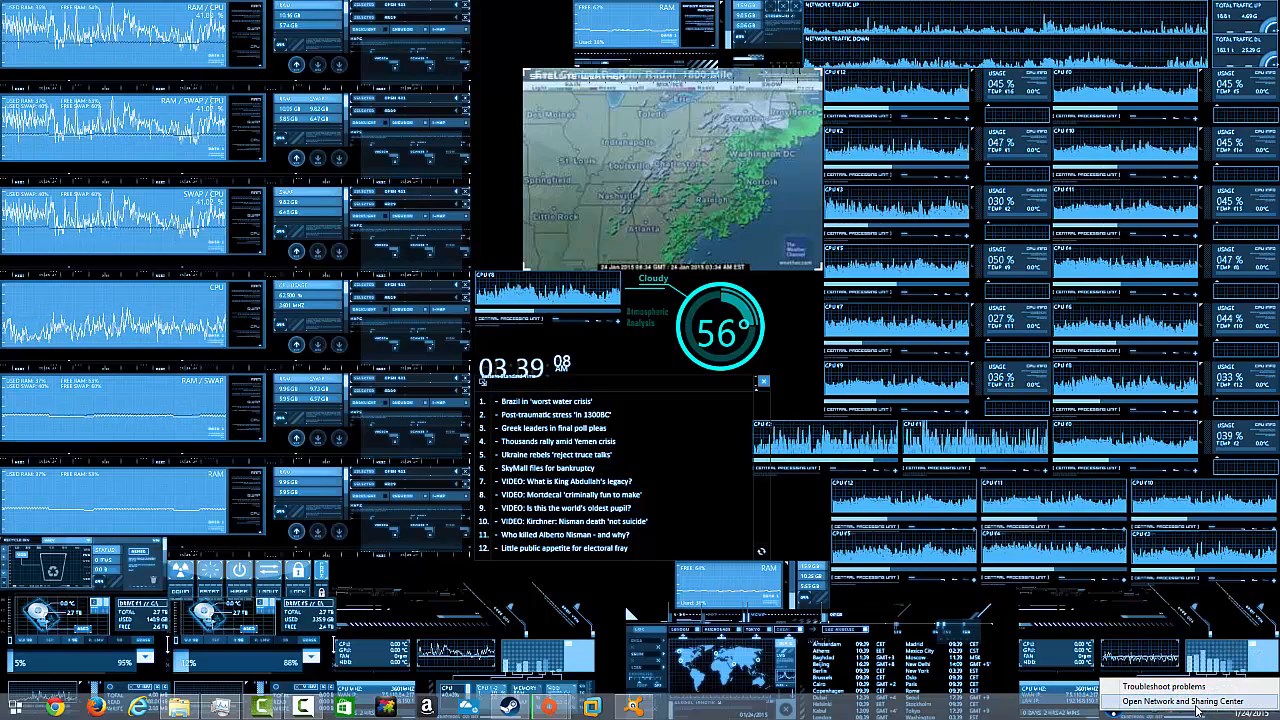
Bring up the Network and Sharing Center showing the active King and Home_C Wi-Fi networks.
{"action": "left_click", "coordinate": [1176, 696]}
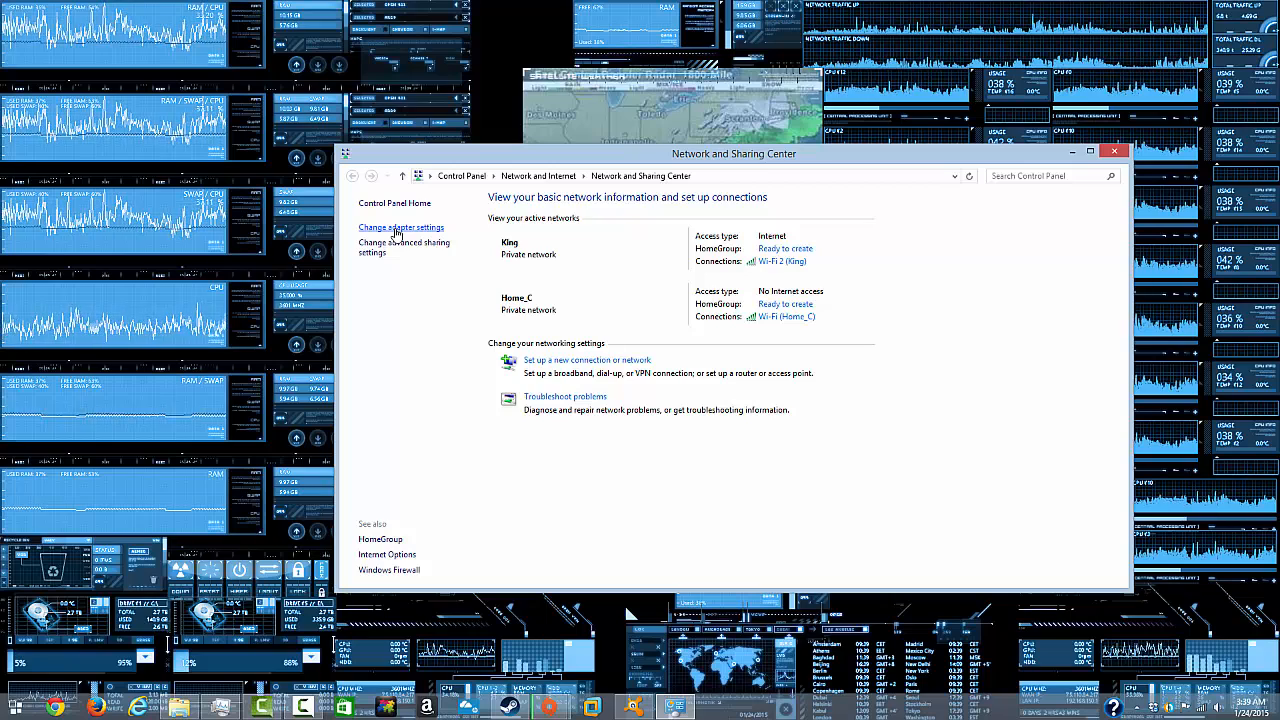
Show the Network Connections adapter list with its classic menu bar revealed via Alt.
{"action": "left_click", "coordinate": [400, 228]}
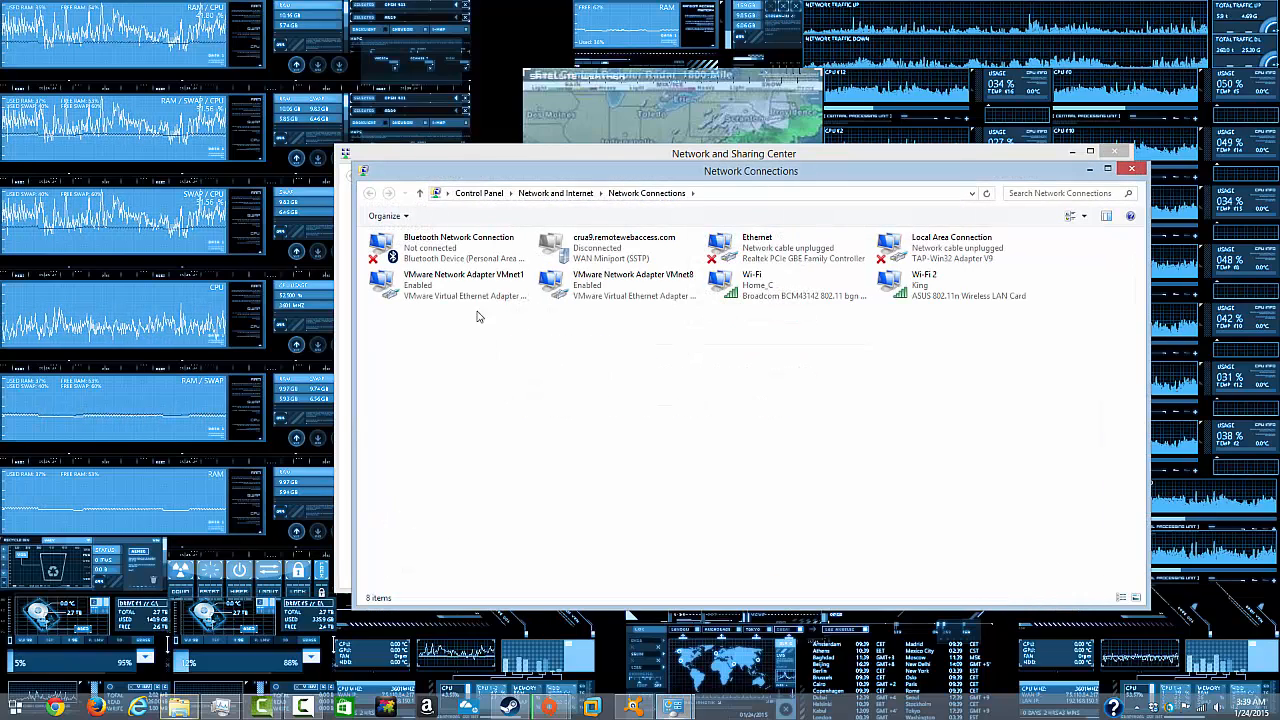
{"action": "mouse_move", "coordinate": [628, 388]}
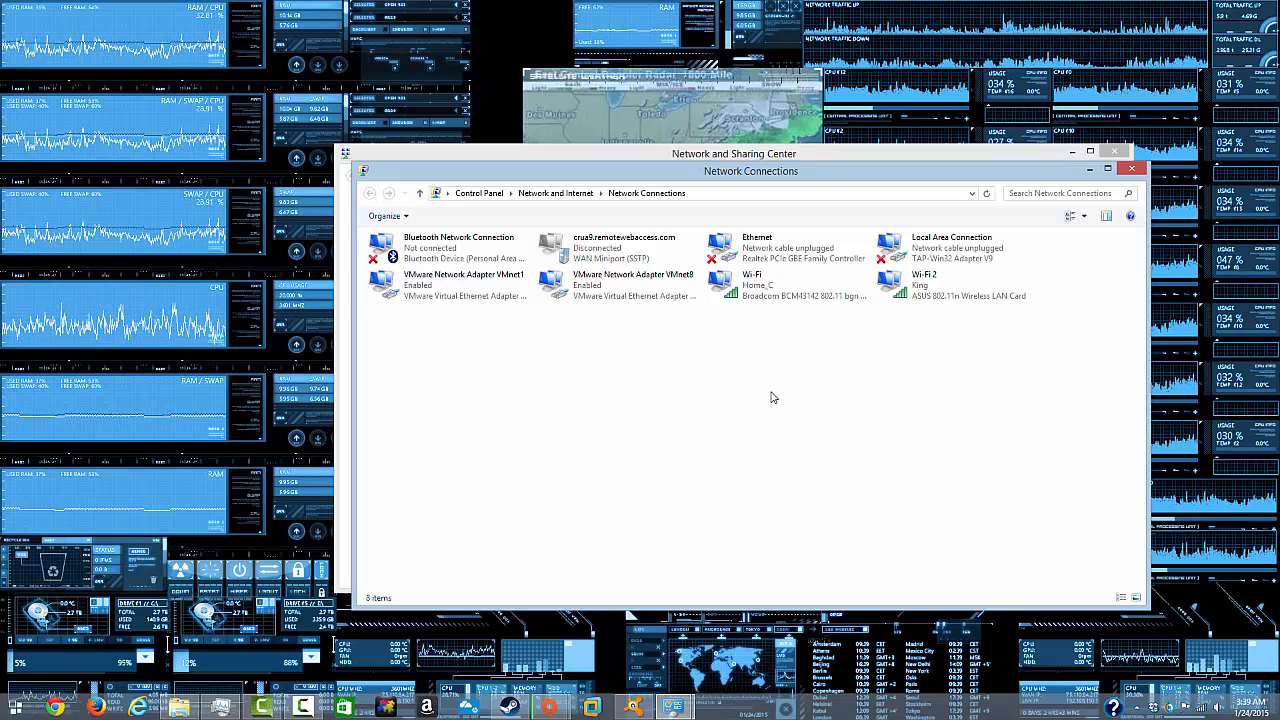
{"action": "key", "text": "alt"}
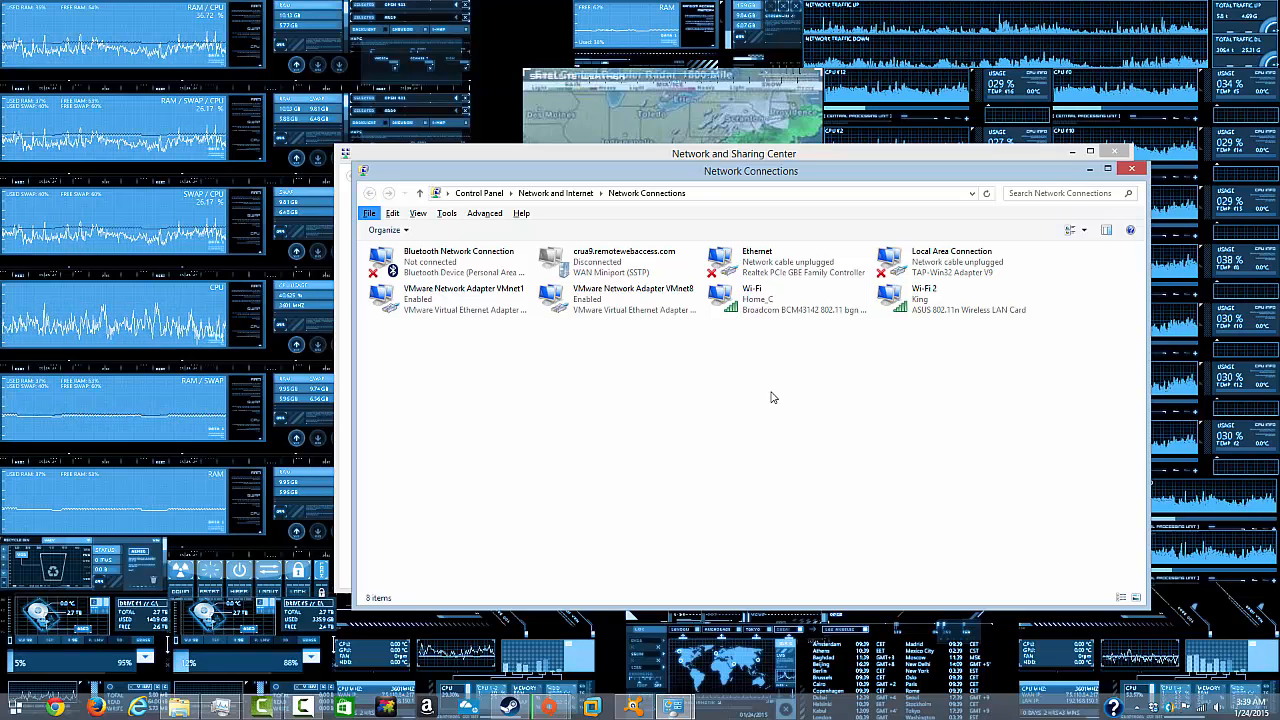
{"action": "mouse_move", "coordinate": [542, 230]}
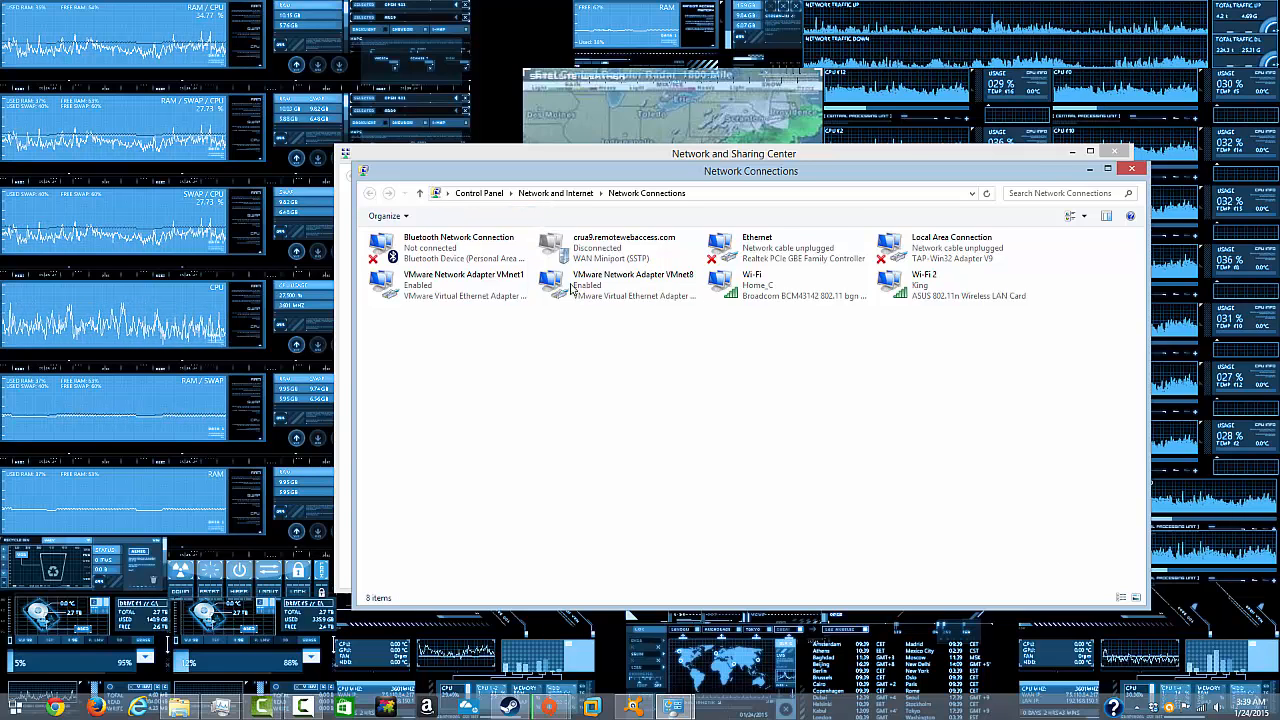
{"action": "mouse_move", "coordinate": [528, 216]}
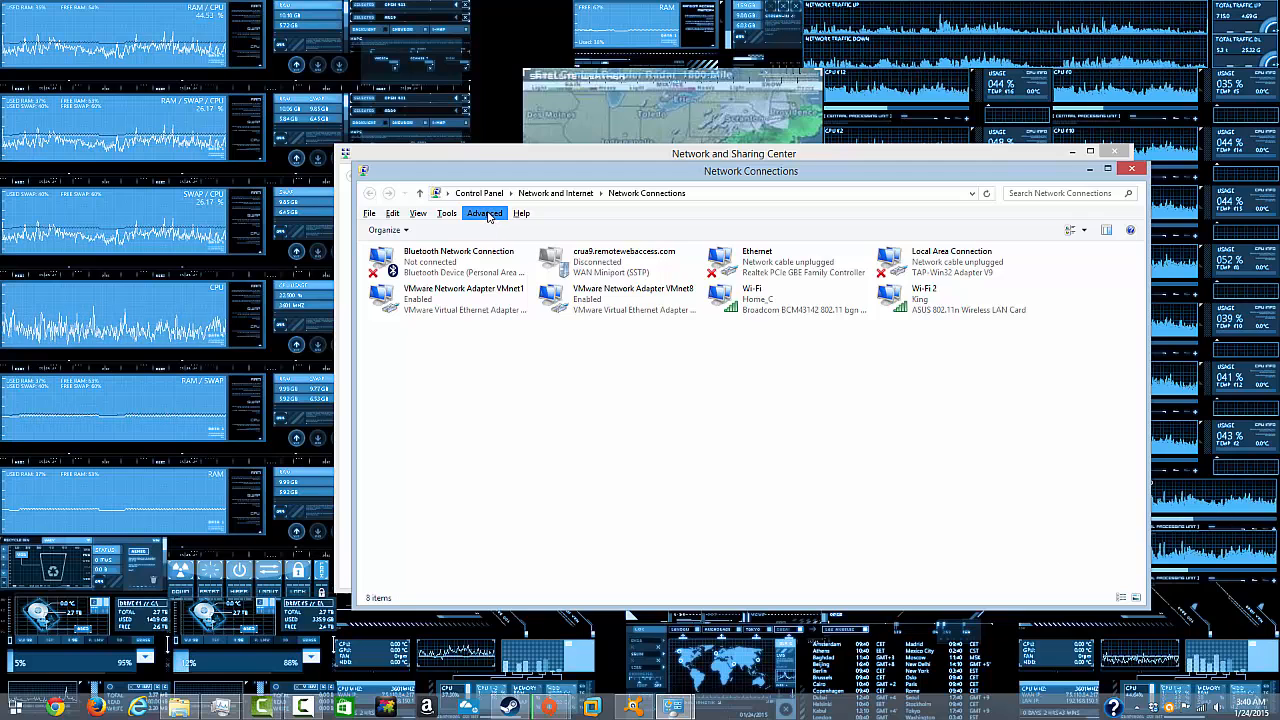
In Advanced Settings, move Ethernet above Wi-Fi 2 and Wi-Fi in the connection order and confirm with OK.
{"action": "left_click", "coordinate": [484, 212]}
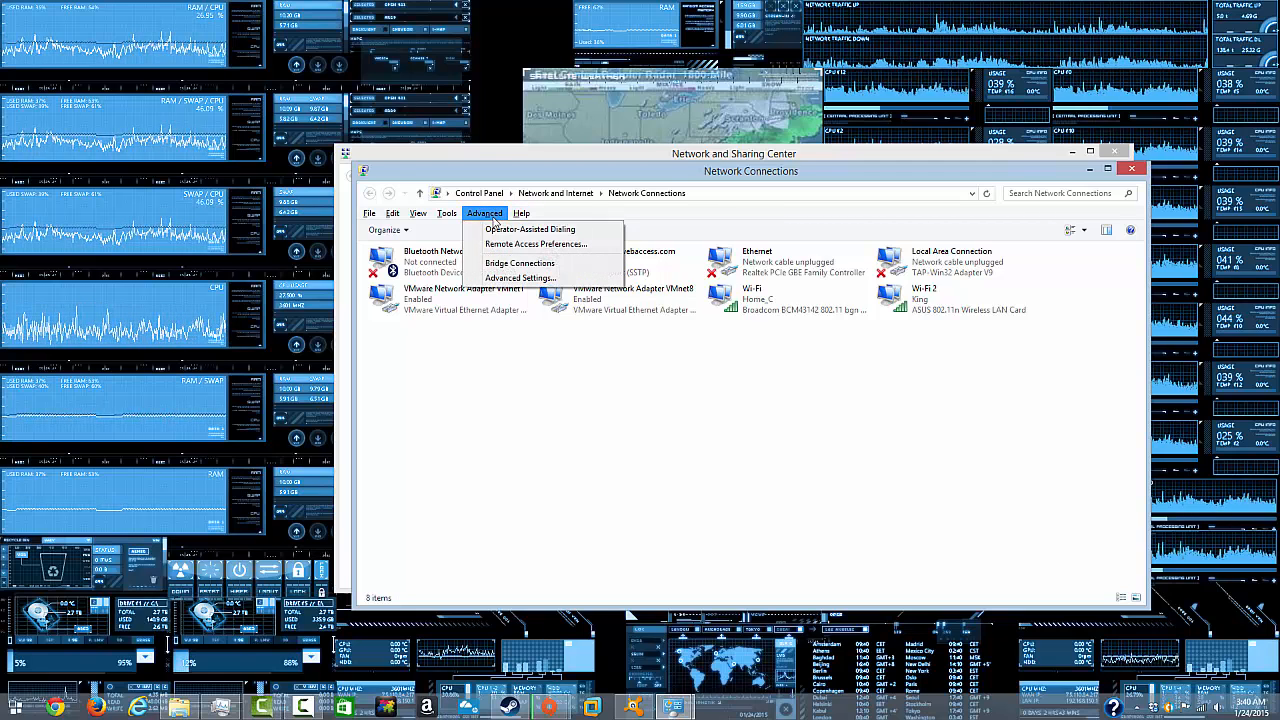
{"action": "mouse_move", "coordinate": [520, 278]}
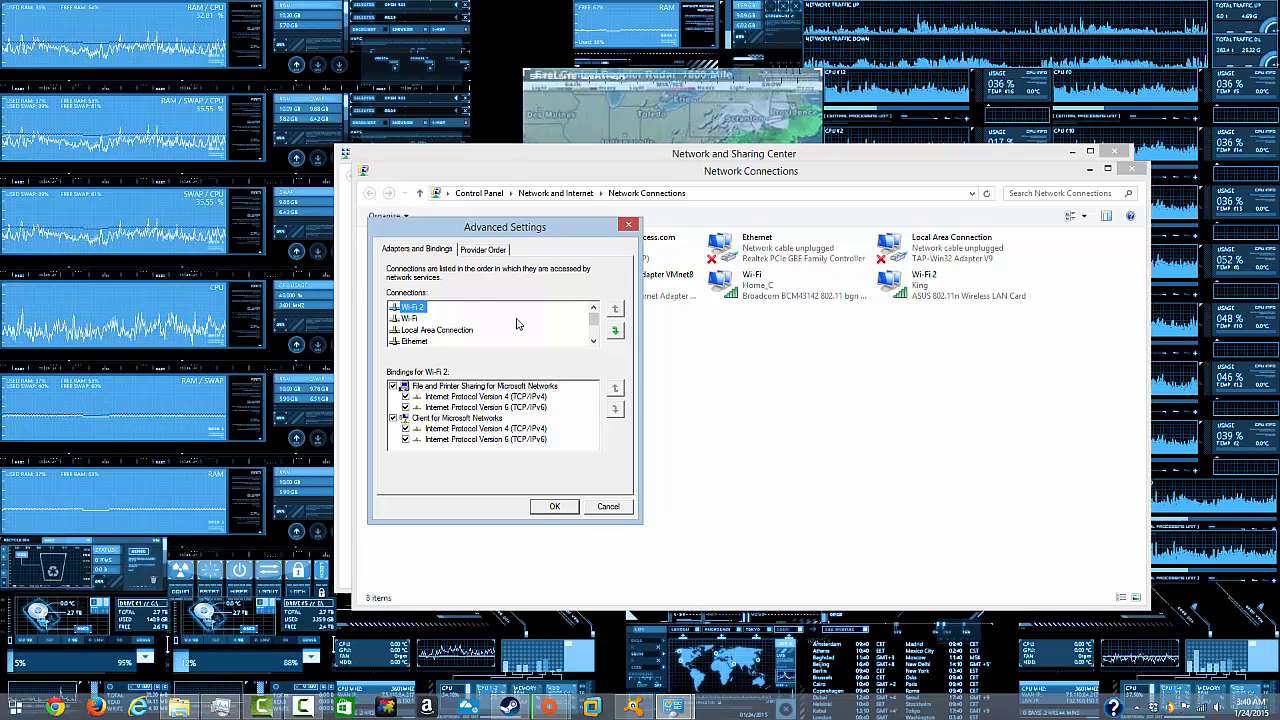
{"action": "left_click", "coordinate": [416, 340]}
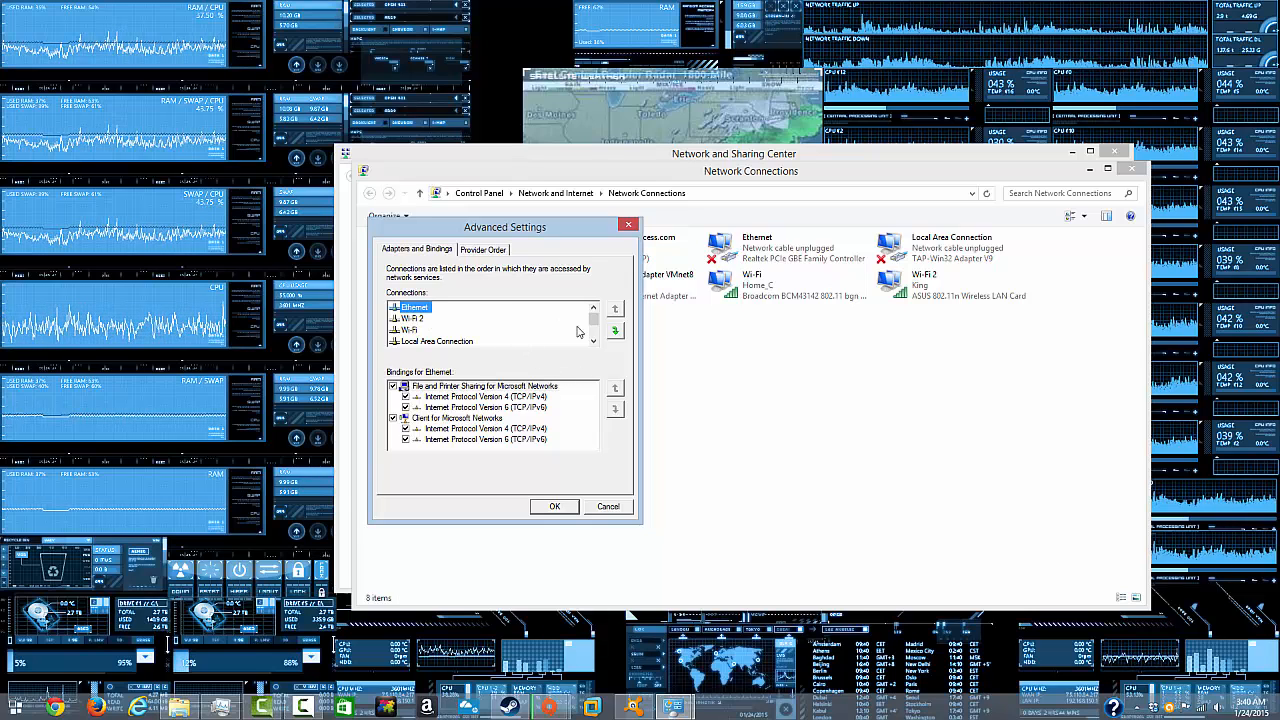
{"action": "left_click", "coordinate": [554, 506]}
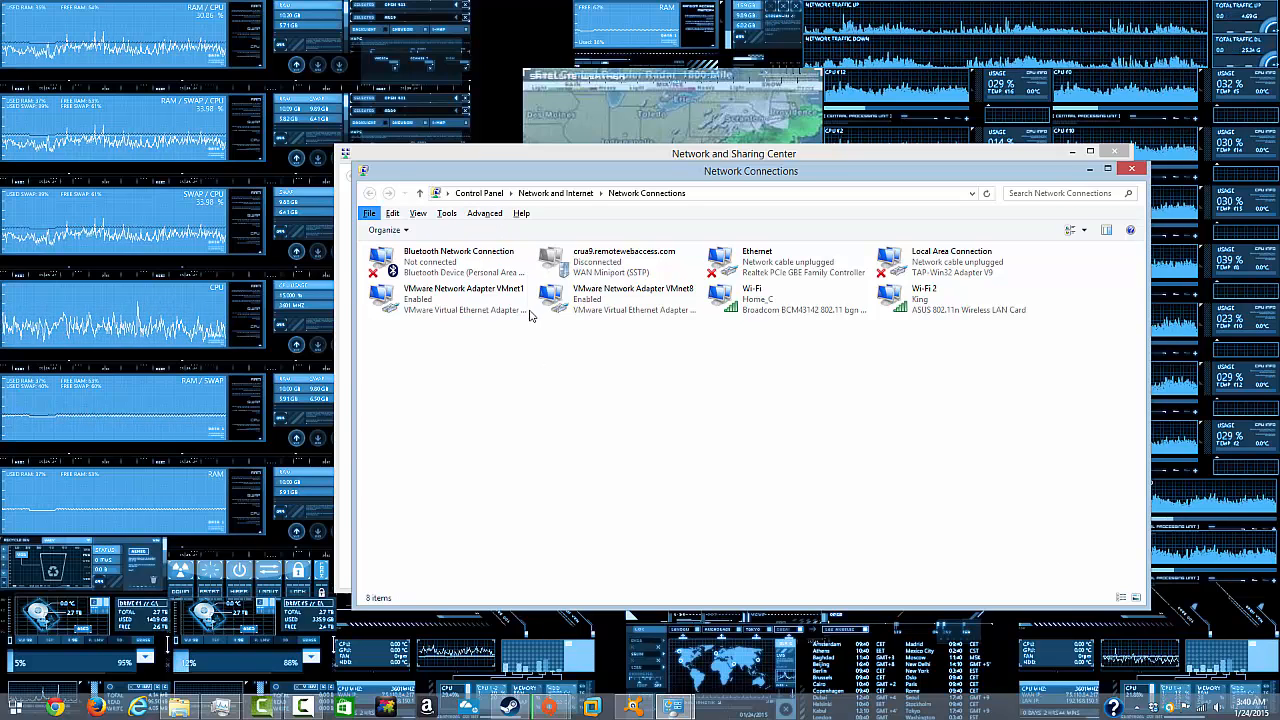
Recheck the adapter order in Advanced Settings, then close it and the Network Connections window.
{"action": "left_click", "coordinate": [484, 212]}
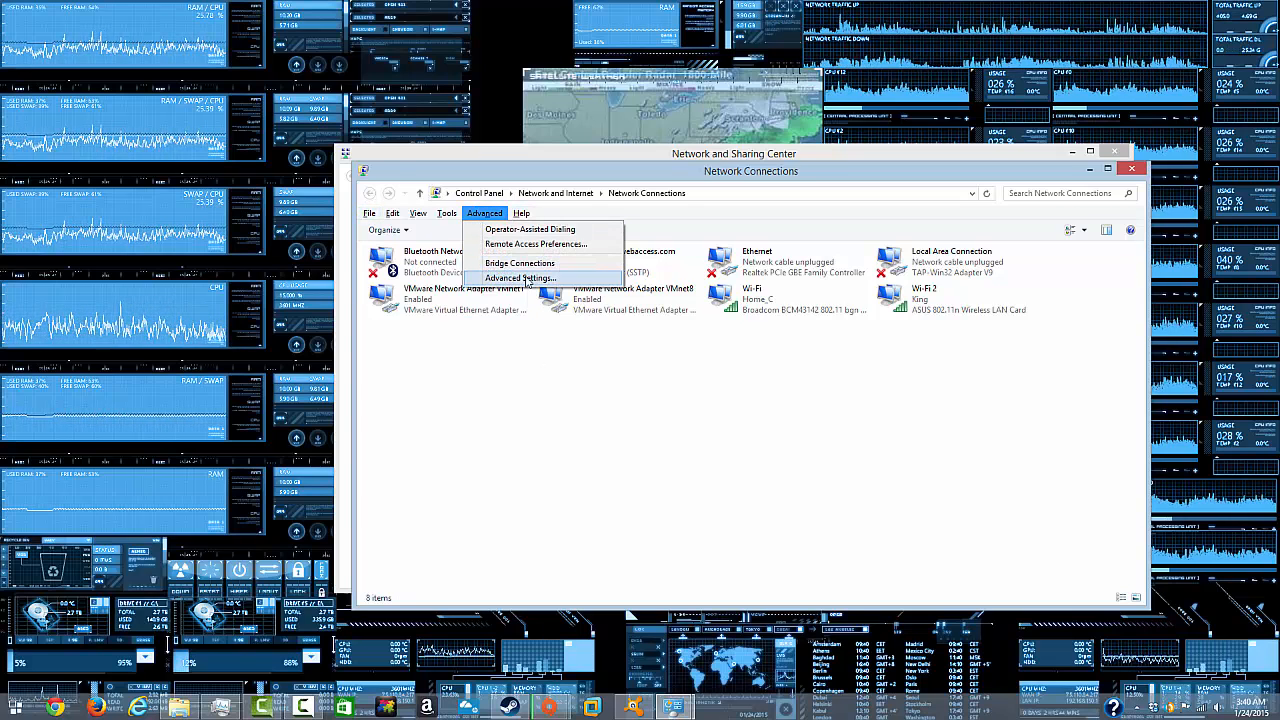
{"action": "left_click", "coordinate": [520, 278]}
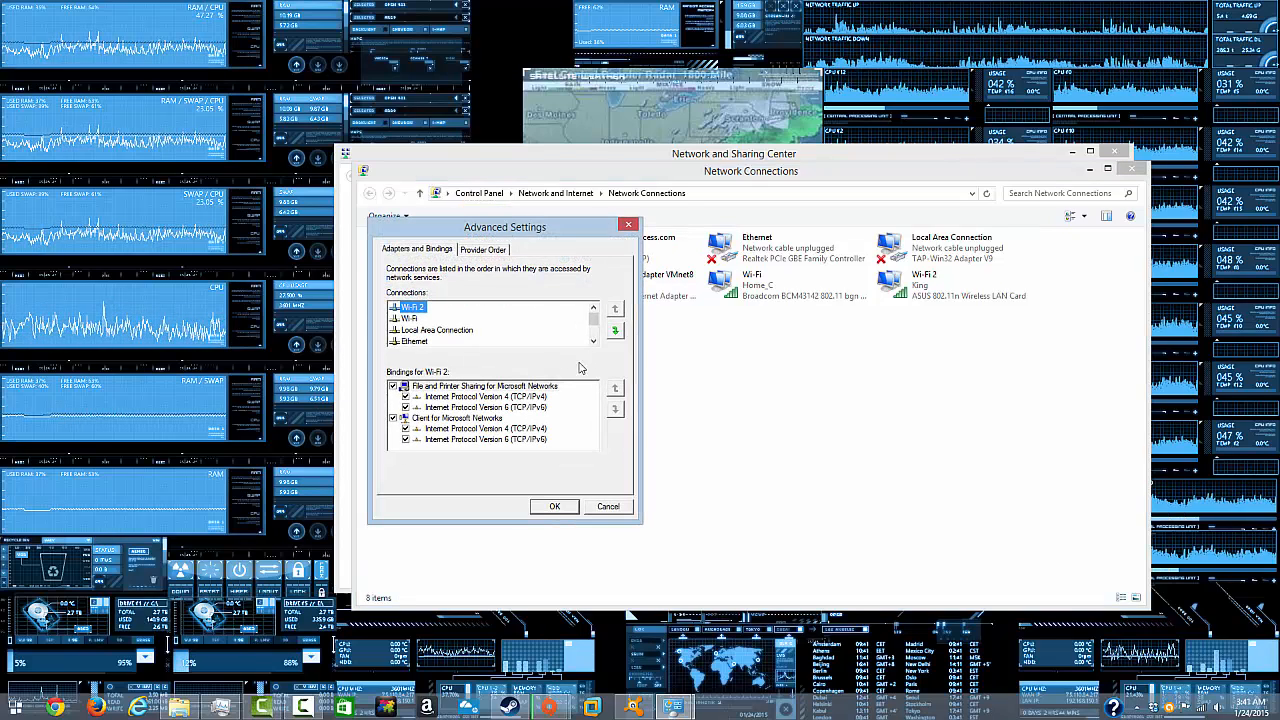
{"action": "mouse_move", "coordinate": [464, 318]}
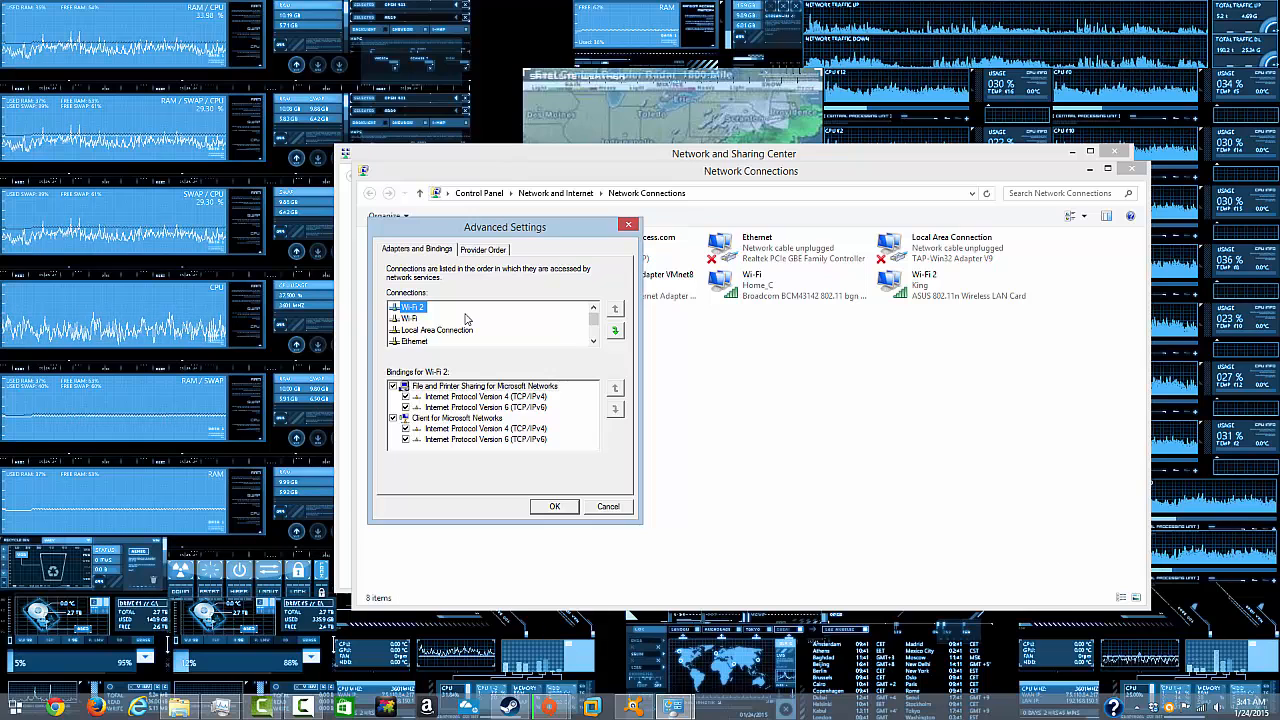
{"action": "mouse_move", "coordinate": [476, 318]}
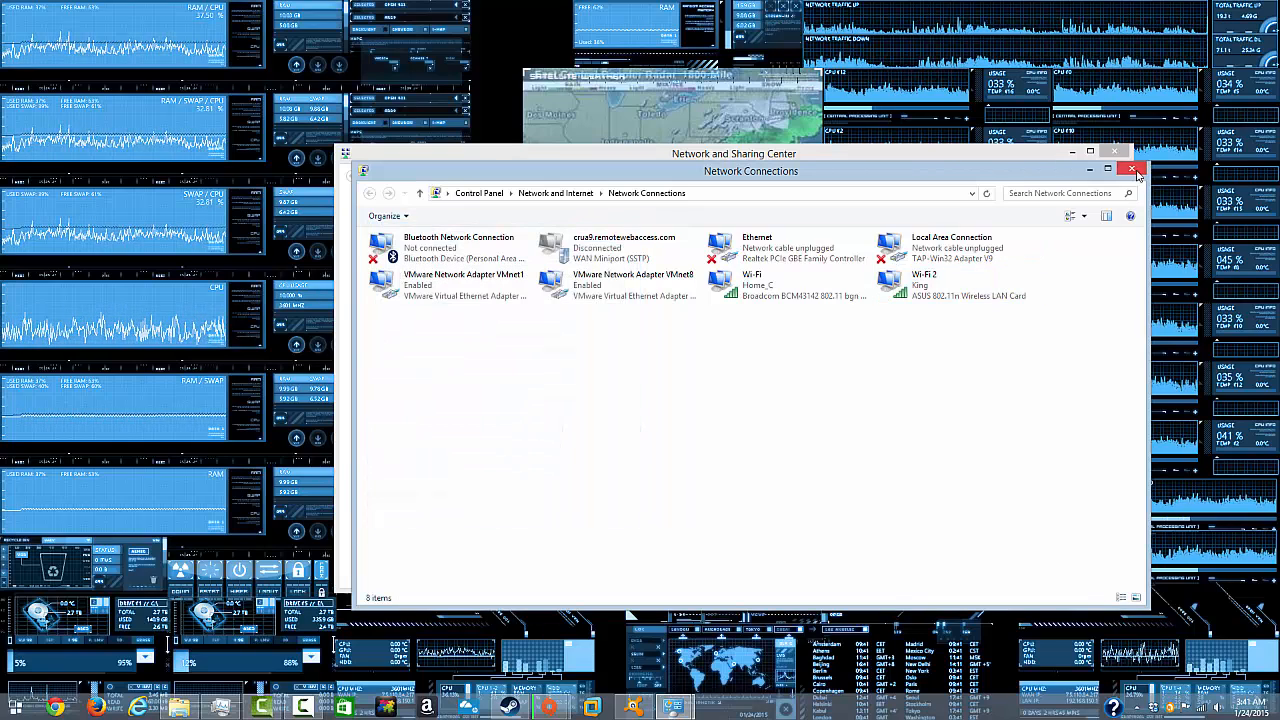
{"action": "left_click", "coordinate": [1136, 168]}
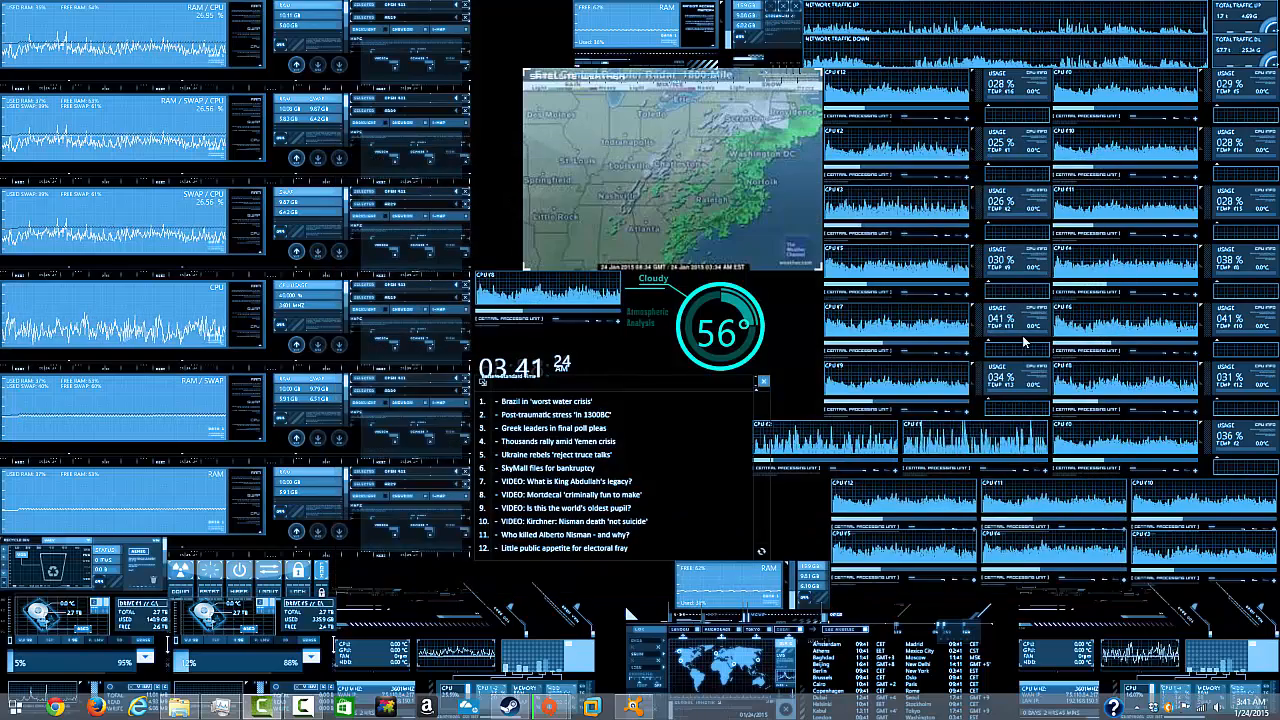